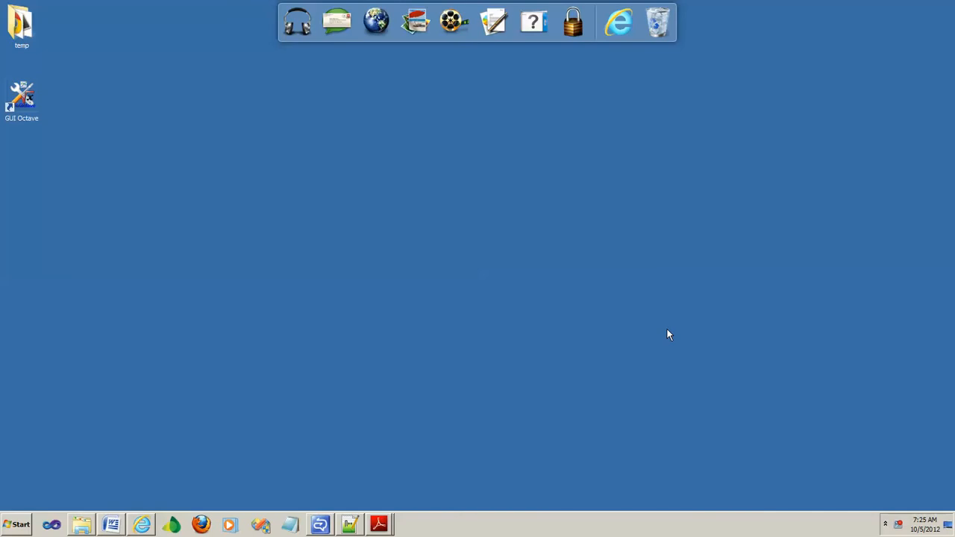
{"action": "mouse_move", "coordinate": [334, 511]}
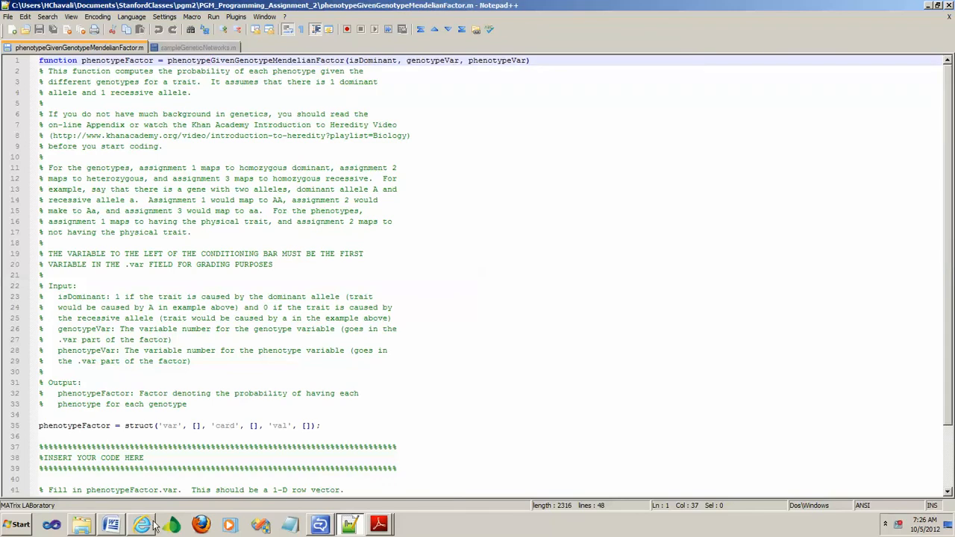
Step: Bring up the Khan Academy heredity lesson in Internet Explorer and select its web address
{"action": "left_click", "coordinate": [140, 525]}
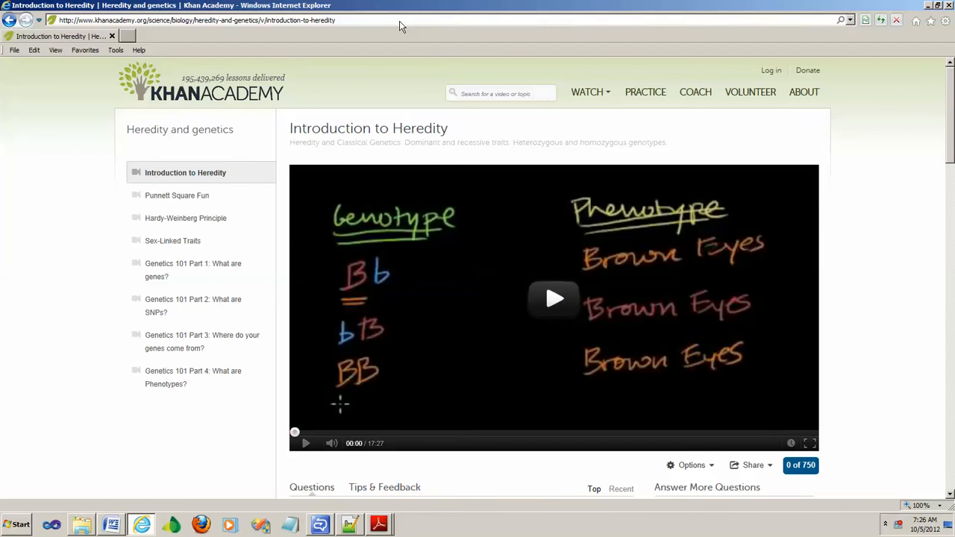
{"action": "left_click", "coordinate": [197, 21]}
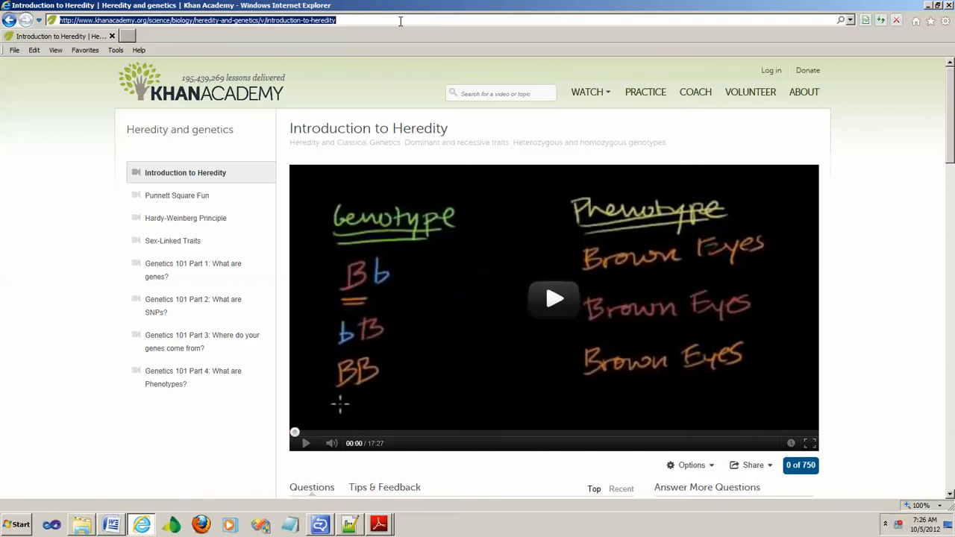
{"action": "mouse_move", "coordinate": [606, 6]}
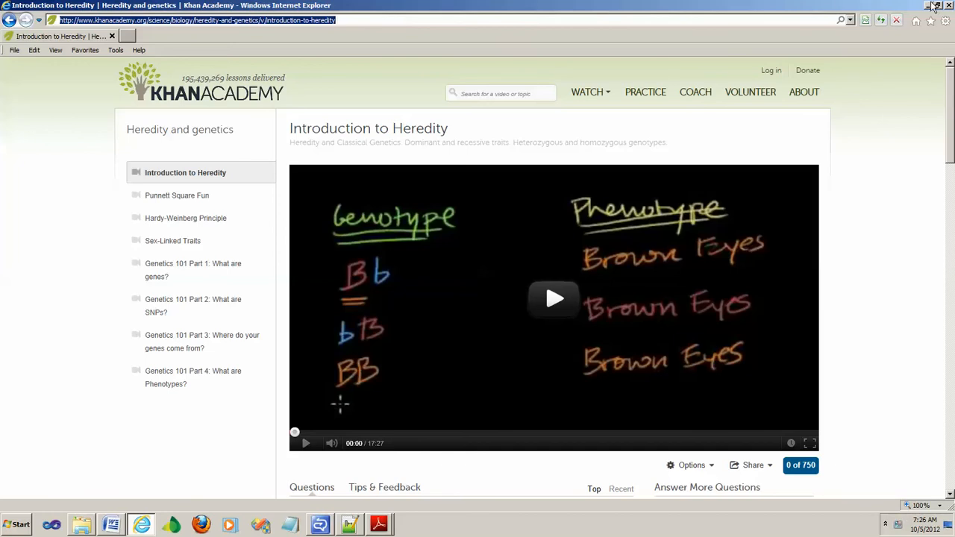
{"action": "mouse_move", "coordinate": [828, 200]}
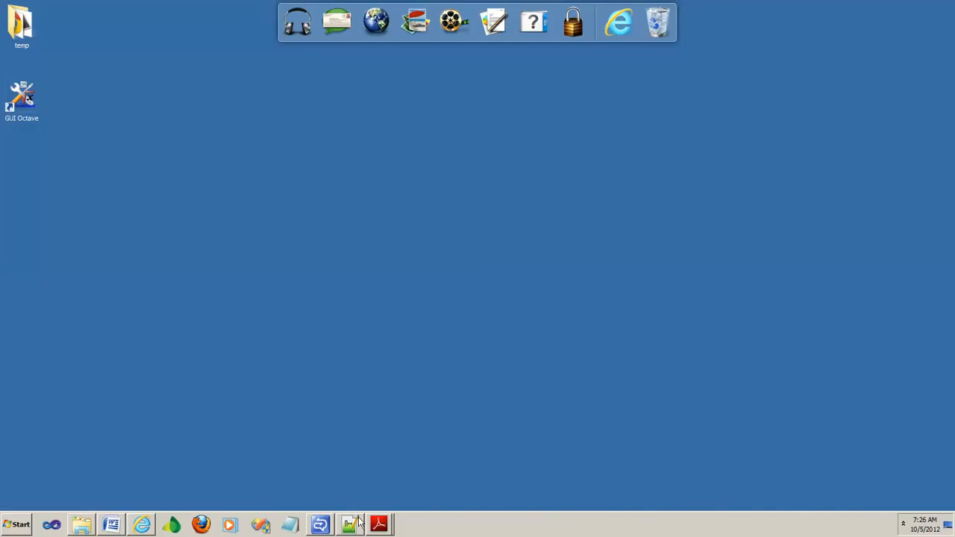
Step: Review the Mendelian factor script's header comments, then show the Word document of variable tables
{"action": "left_click", "coordinate": [349, 525]}
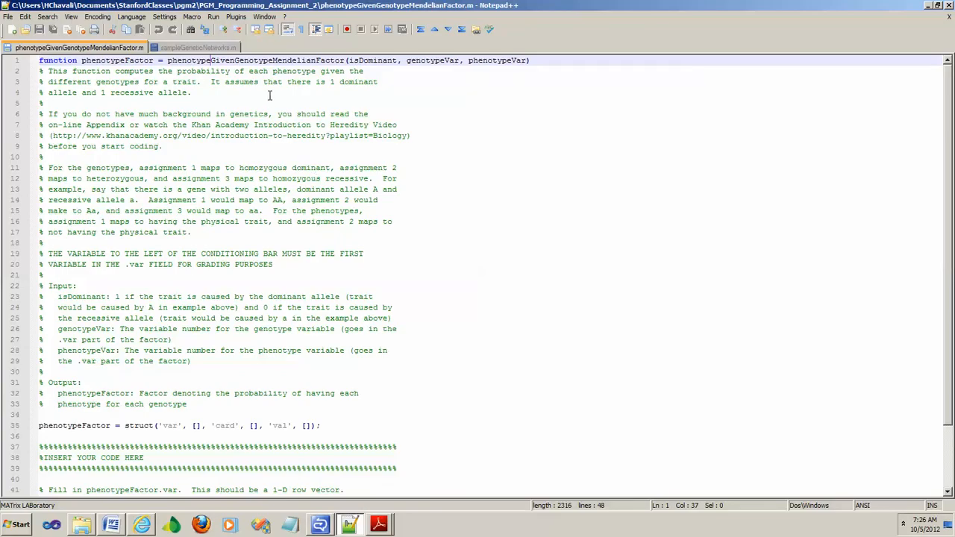
{"action": "mouse_move", "coordinate": [117, 63]}
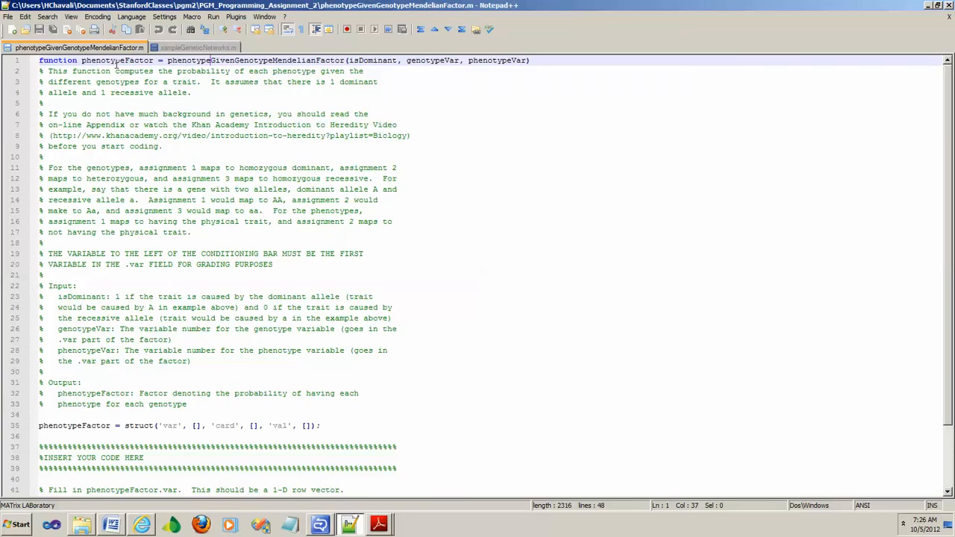
{"action": "double_click", "coordinate": [117, 60]}
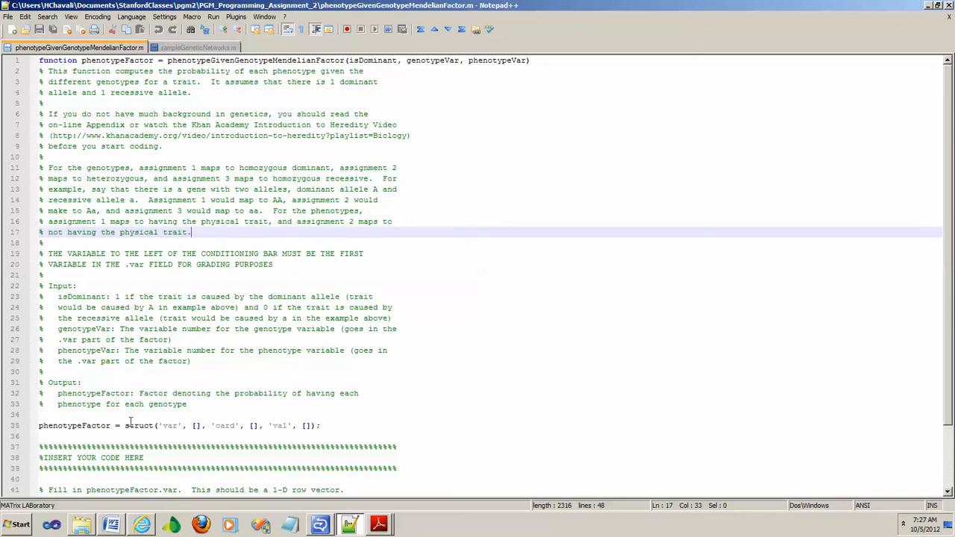
{"action": "mouse_move", "coordinate": [108, 504]}
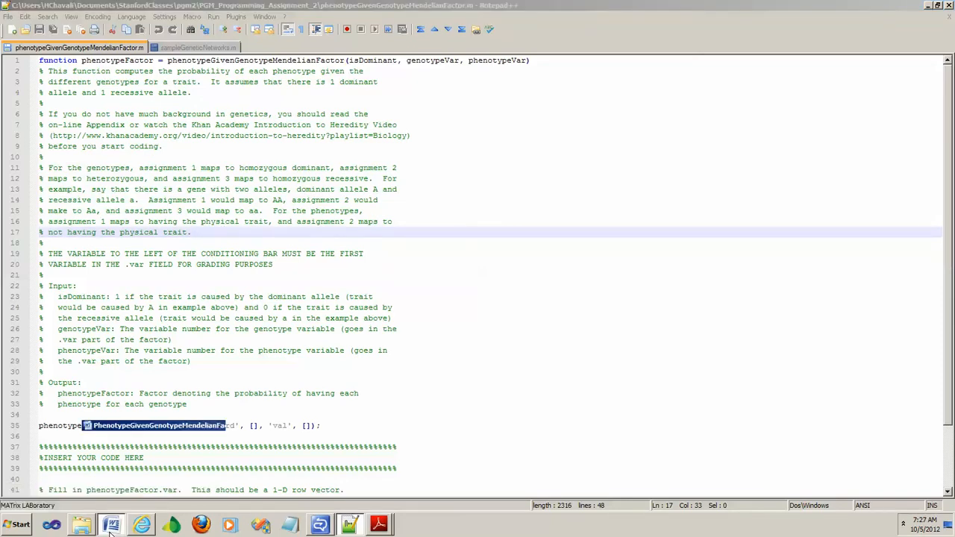
{"action": "left_click", "coordinate": [110, 525]}
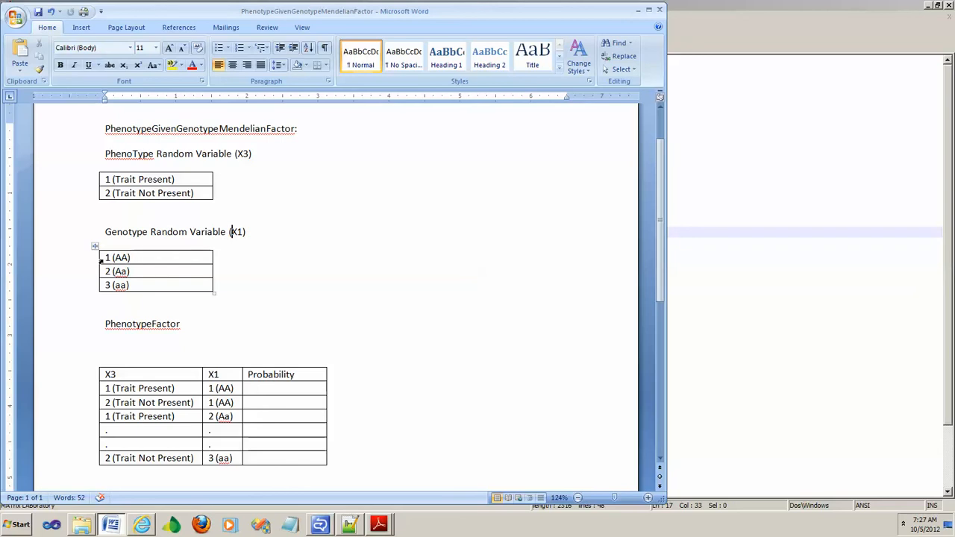
Step: Select the Aa and aa genotype rows and highlight the PhenotypeFactor table in Word
{"action": "left_click", "coordinate": [119, 257]}
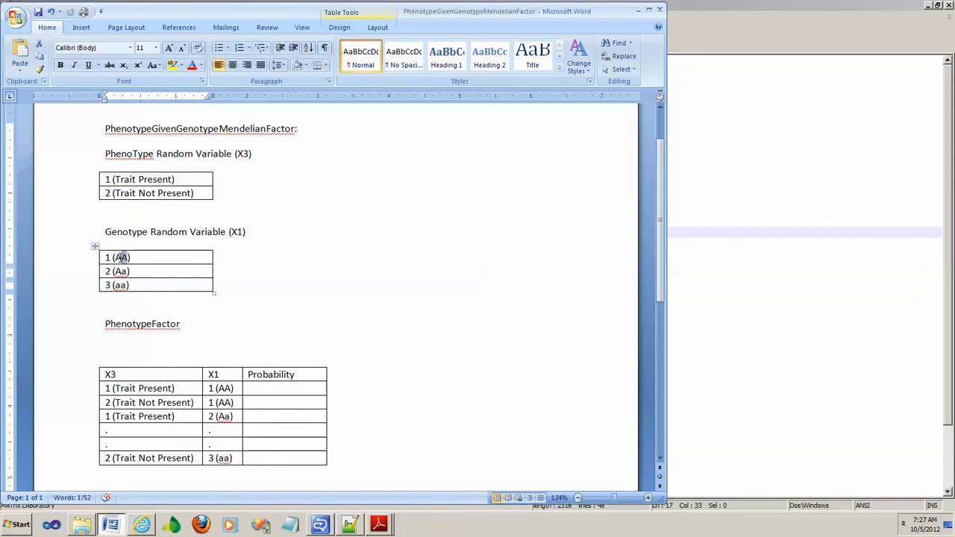
{"action": "left_click", "coordinate": [116, 272]}
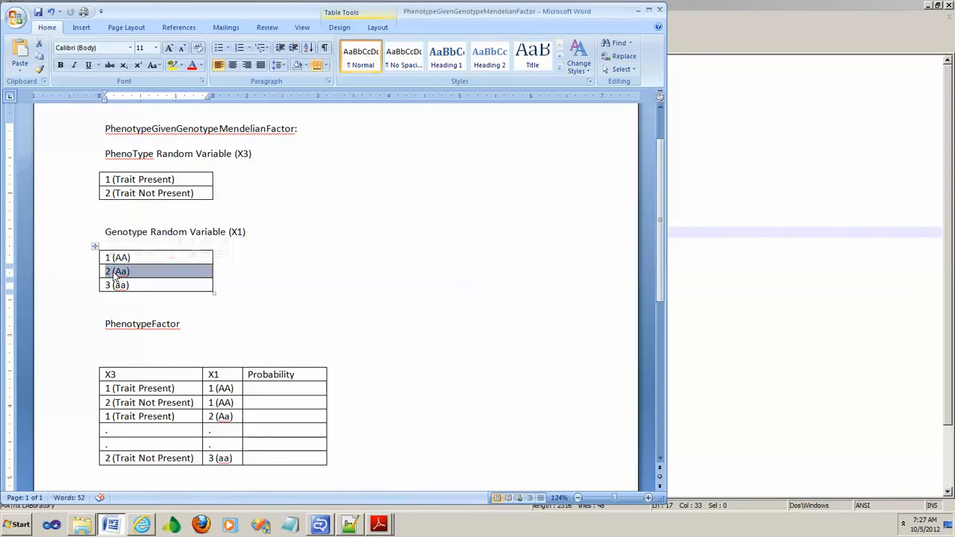
{"action": "left_click", "coordinate": [119, 272]}
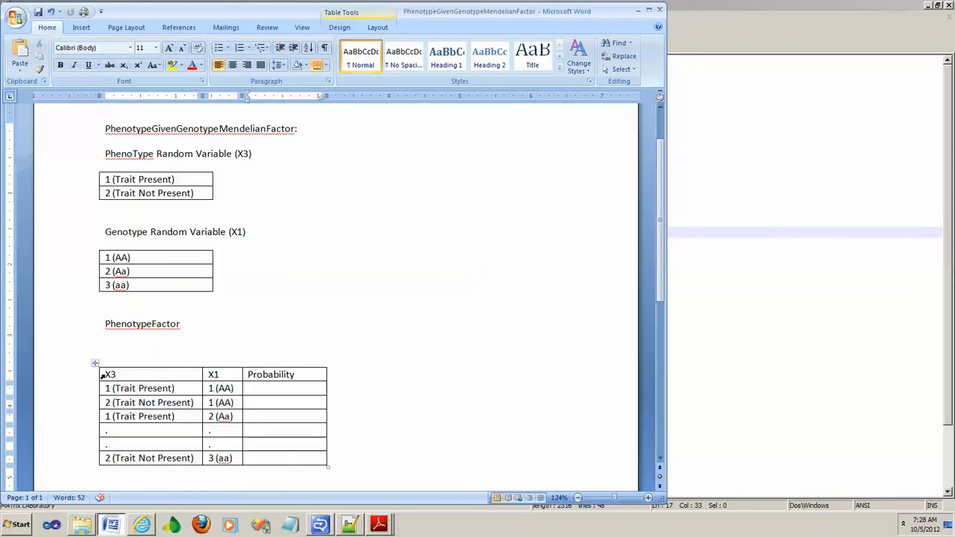
{"action": "left_click_drag", "start_coordinate": [283, 373], "coordinate": [283, 417]}
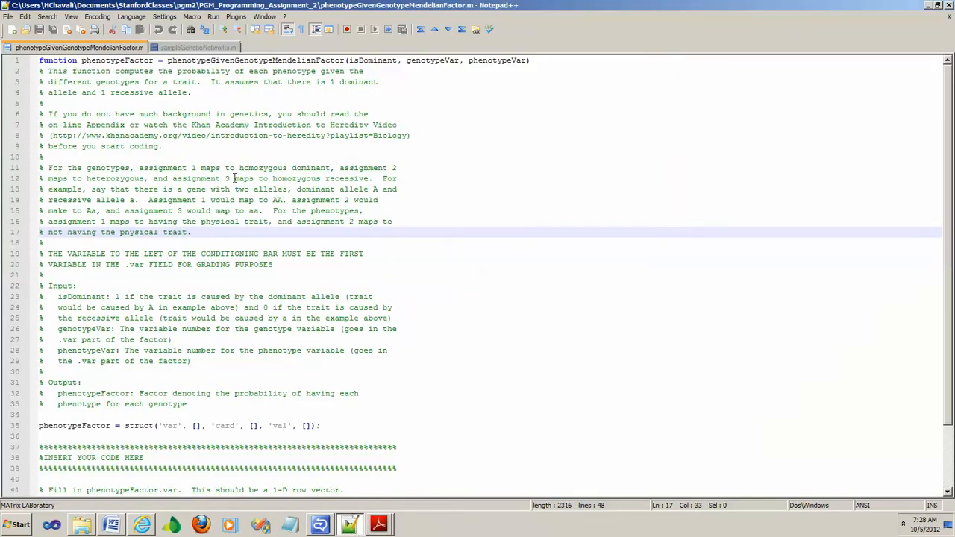
Step: Highlight the isDominant argument and its input comment in the script
{"action": "double_click", "coordinate": [373, 59]}
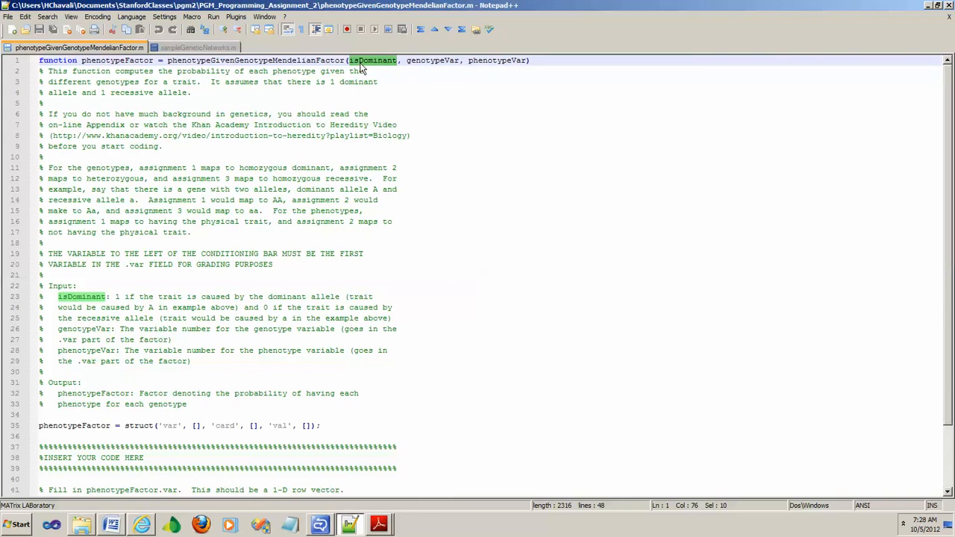
{"action": "mouse_move", "coordinate": [108, 311]}
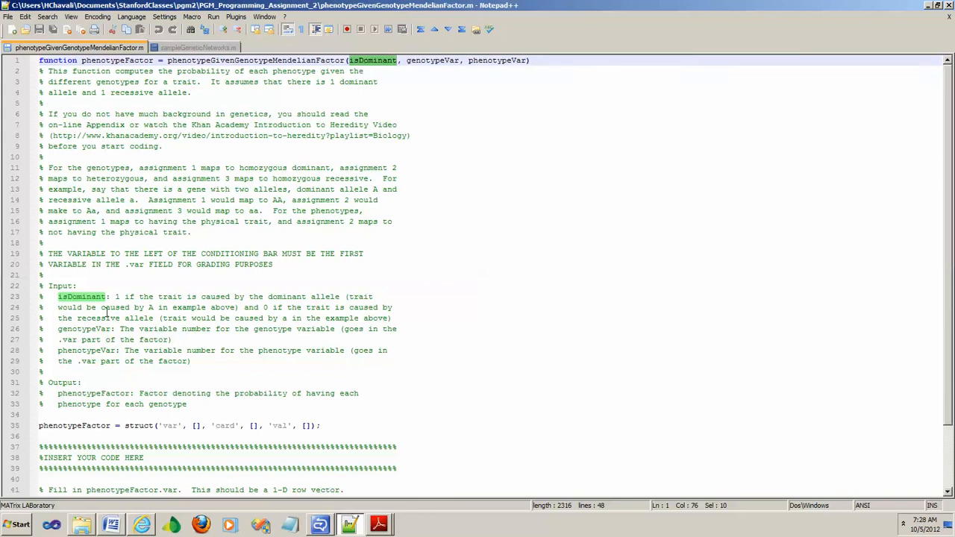
{"action": "double_click", "coordinate": [81, 296]}
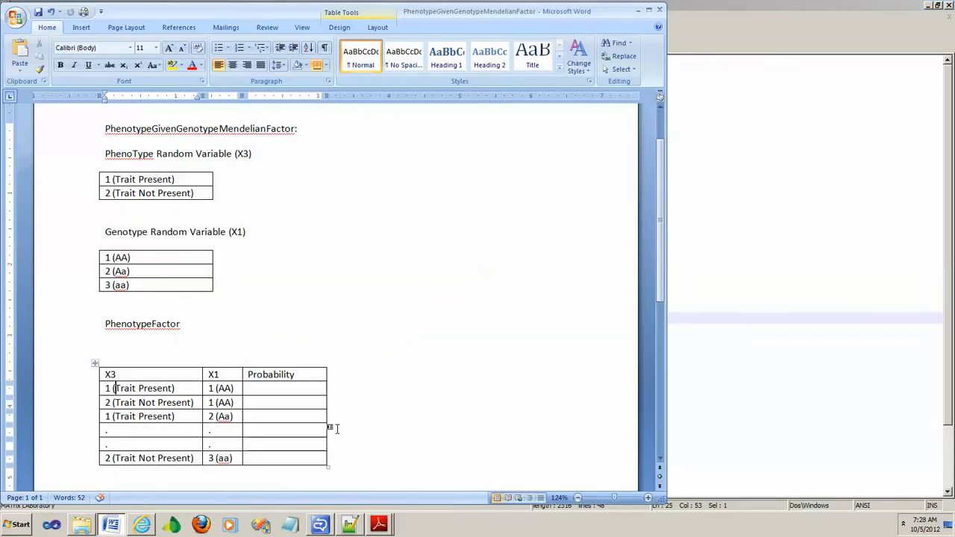
{"action": "mouse_move", "coordinate": [295, 342]}
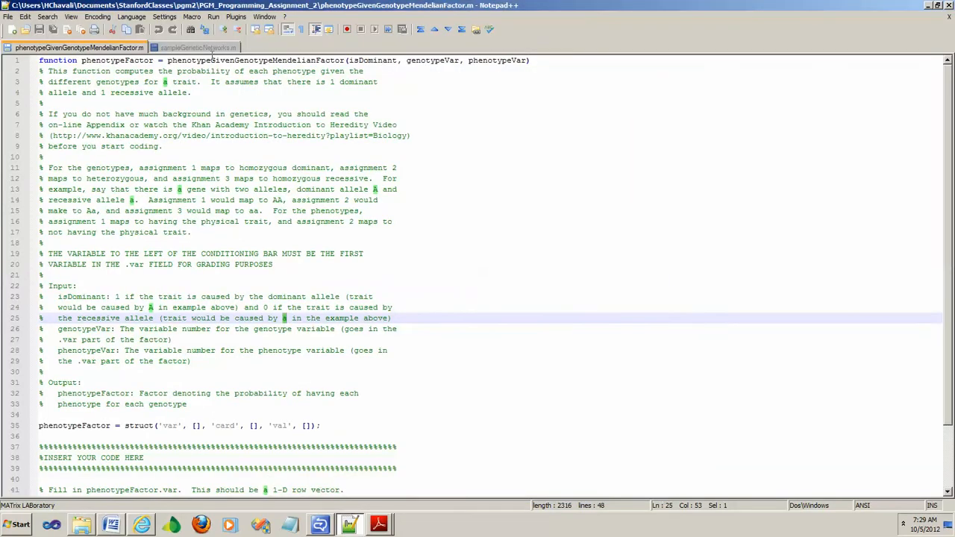
{"action": "left_click", "coordinate": [195, 48]}
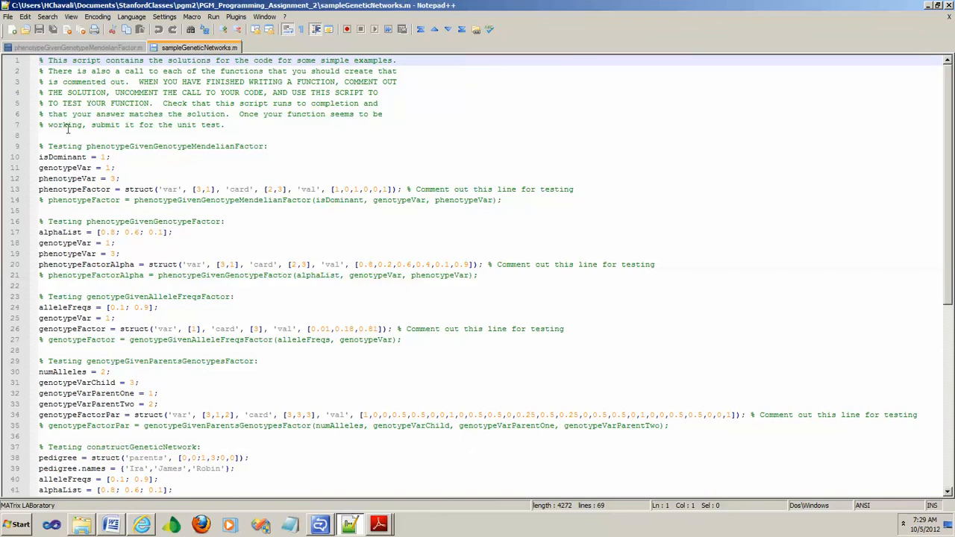
{"action": "left_click", "coordinate": [71, 157]}
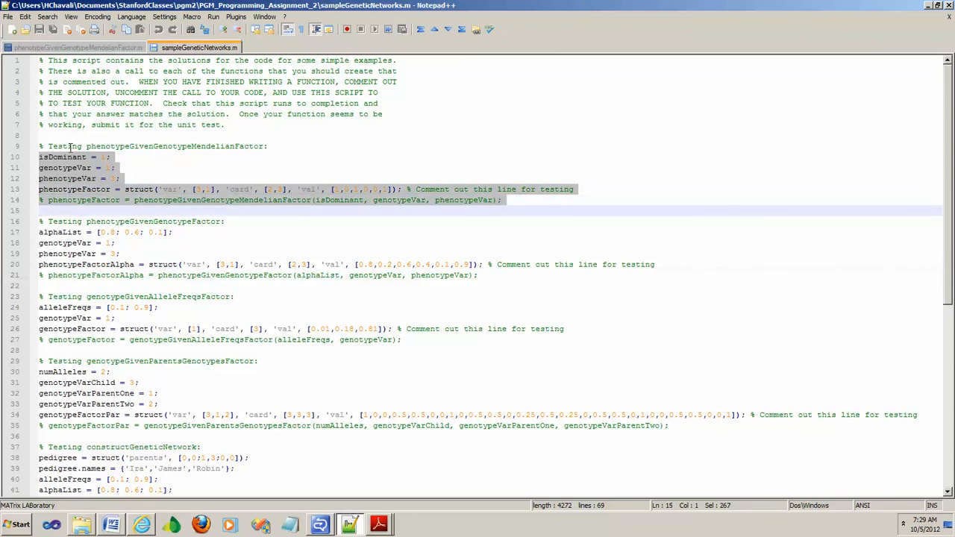
{"action": "mouse_move", "coordinate": [74, 47]}
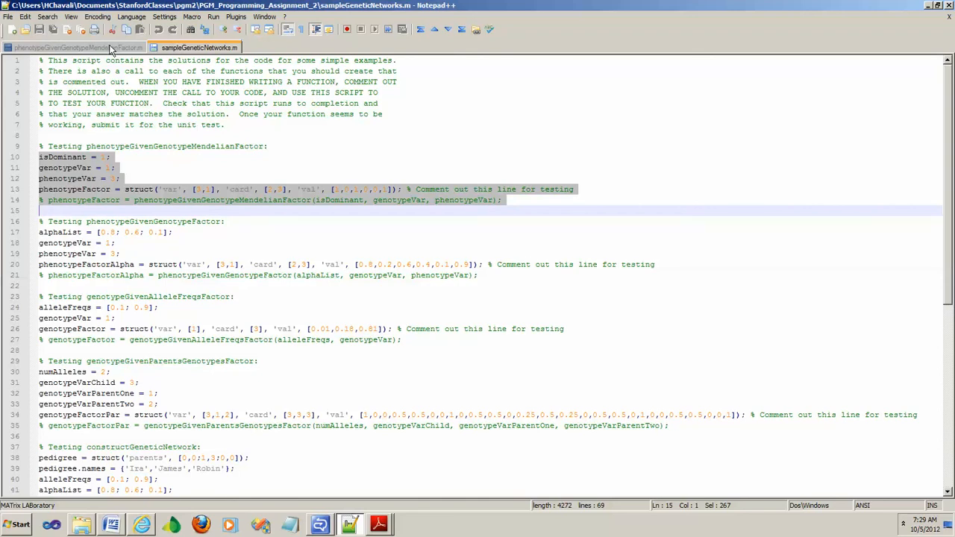
{"action": "left_click", "coordinate": [74, 47]}
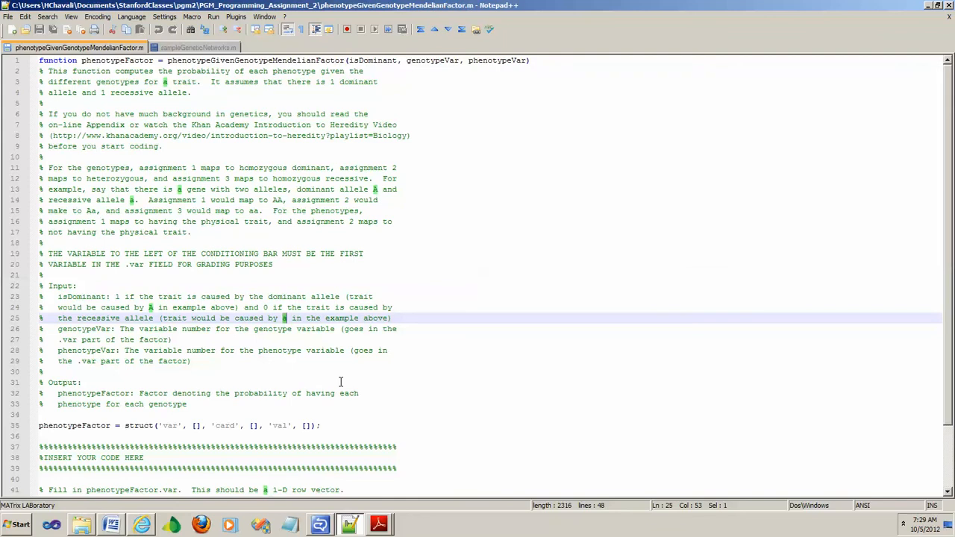